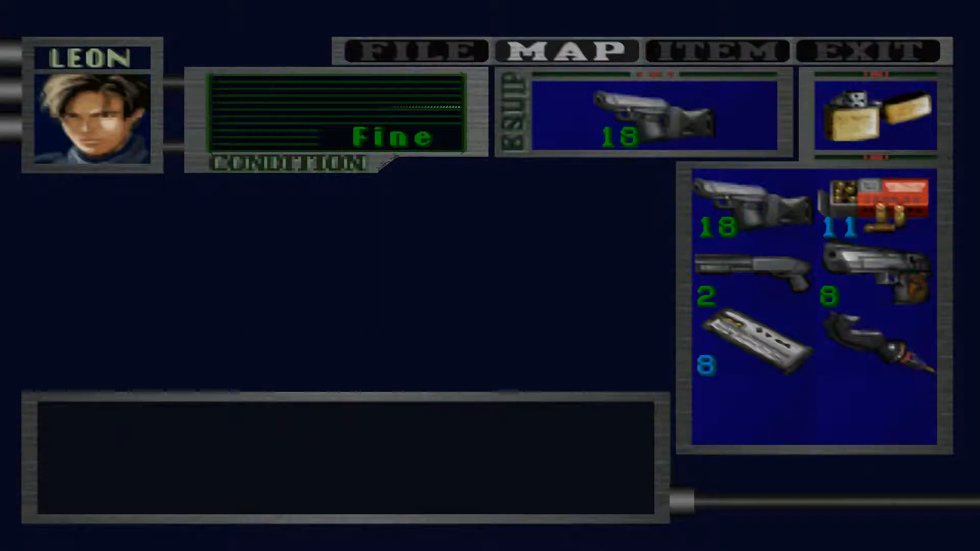
Review the police station map, paging between floors B1 and 1F
{"action": "left_click", "coordinate": [566, 51]}
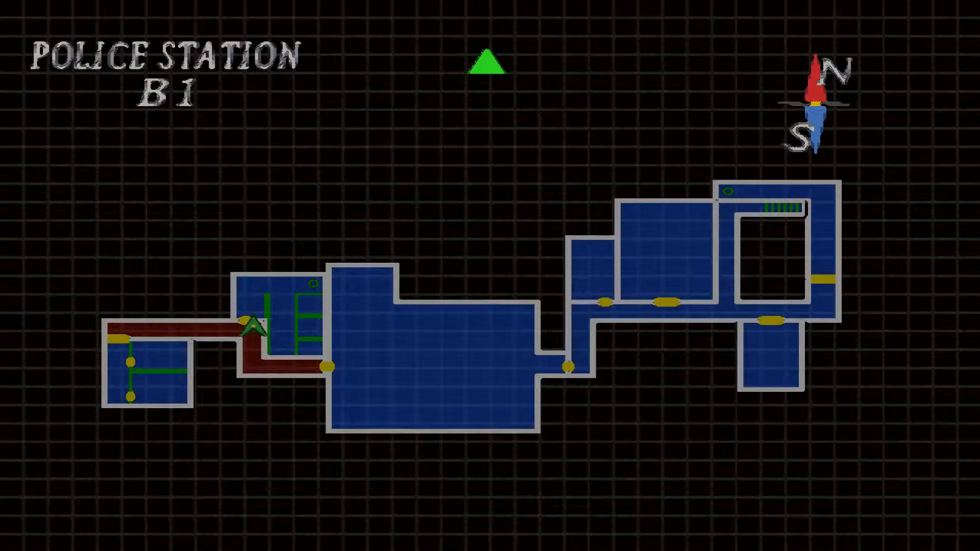
{"action": "left_click", "coordinate": [492, 62]}
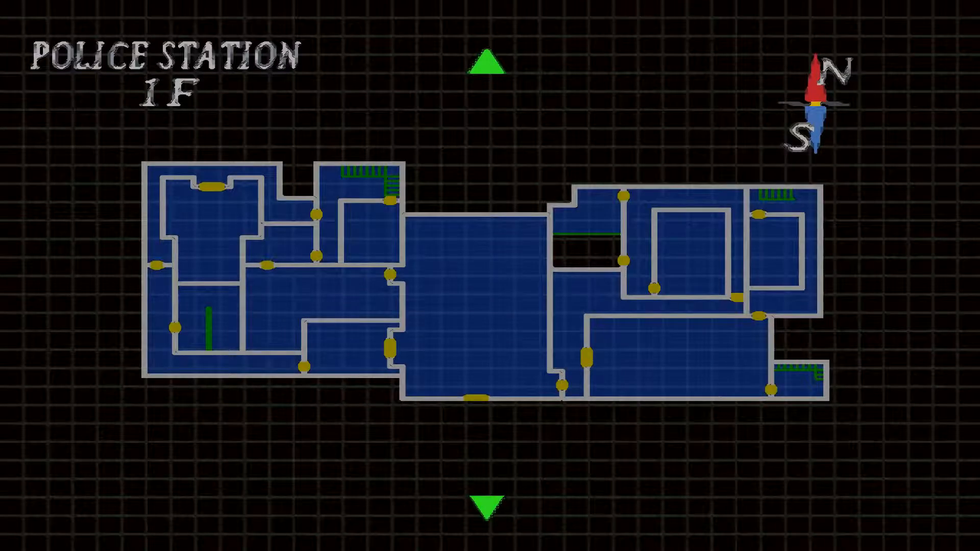
{"action": "left_click", "coordinate": [488, 503]}
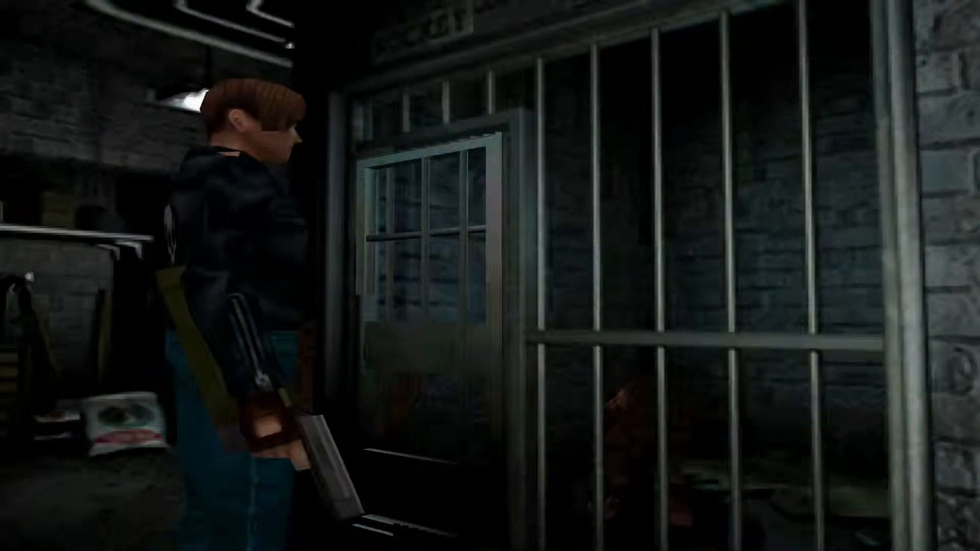
Examine the barred gate at the end of the brick corridor
{"action": "key", "text": "w"}
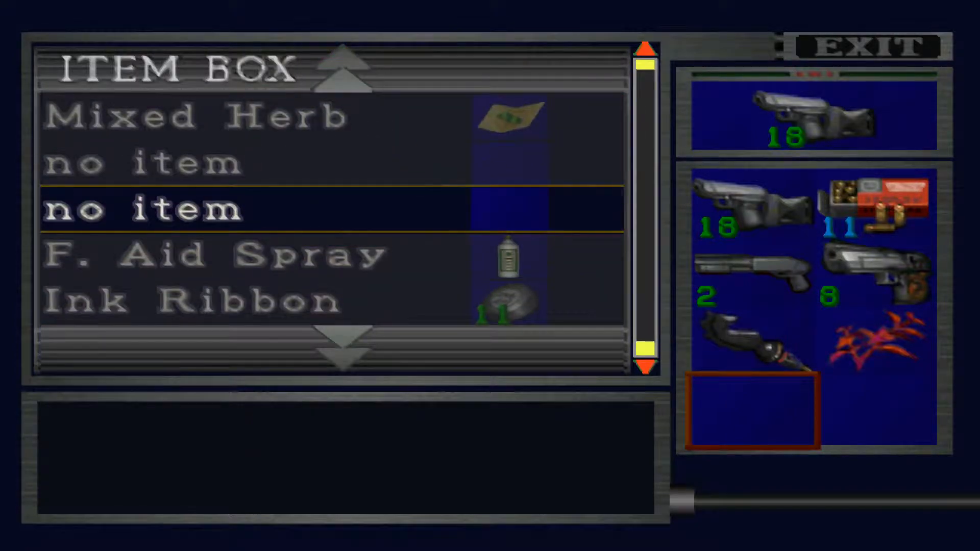
Combine red and green herbs into a Mixed Herb and swap the magnum for shotgun shells
{"action": "scroll", "scroll_direction": "down", "scroll_amount": 3}
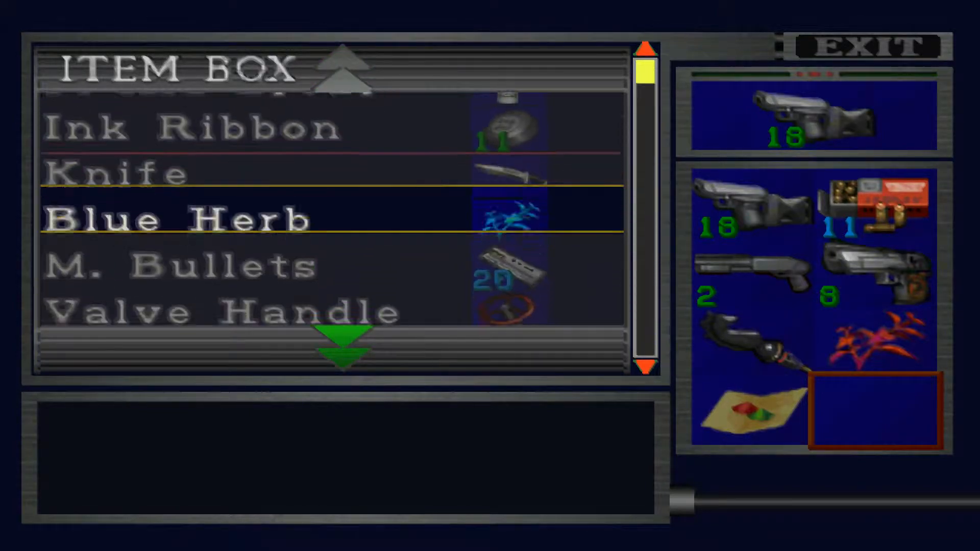
{"action": "scroll", "scroll_direction": "down", "scroll_amount": 3}
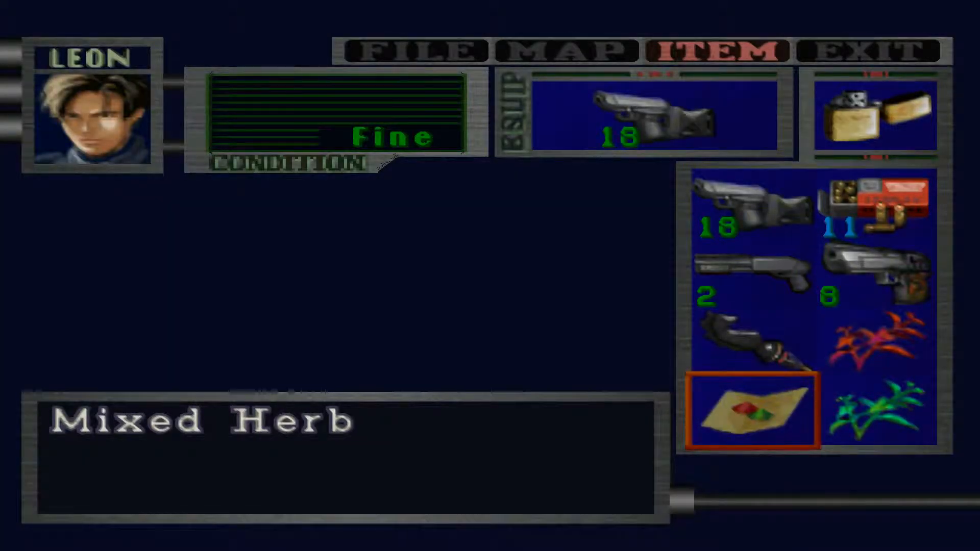
{"action": "left_click", "coordinate": [879, 411]}
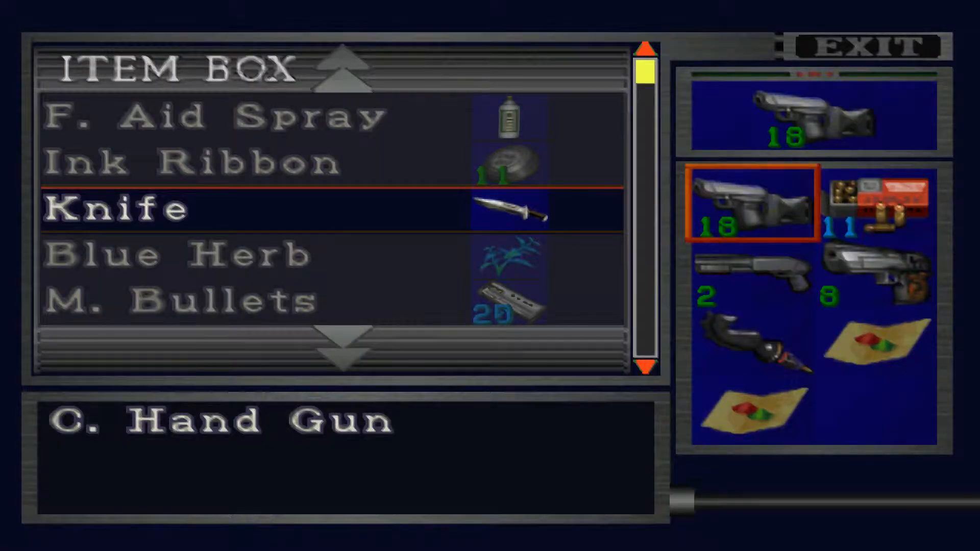
{"action": "left_click", "coordinate": [875, 418]}
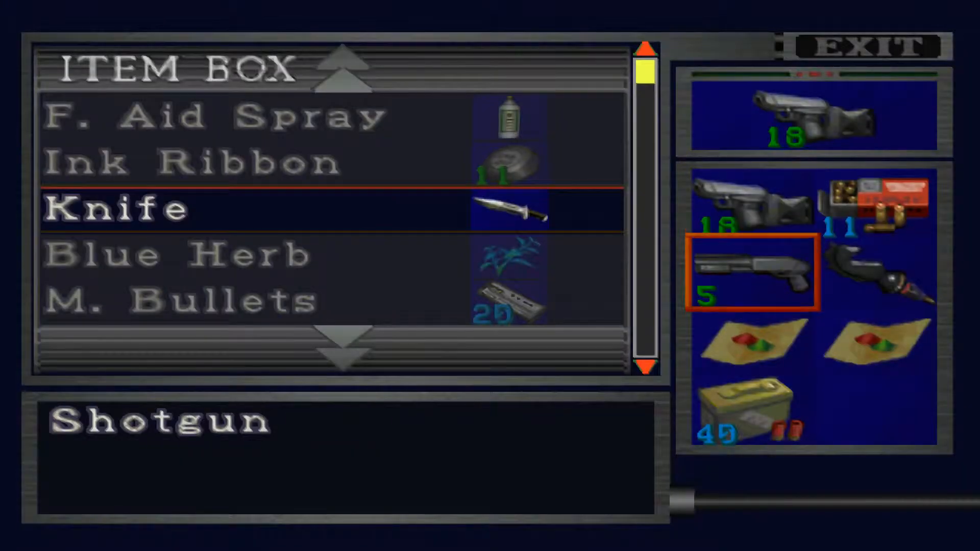
{"action": "scroll", "scroll_direction": "up", "scroll_amount": 3}
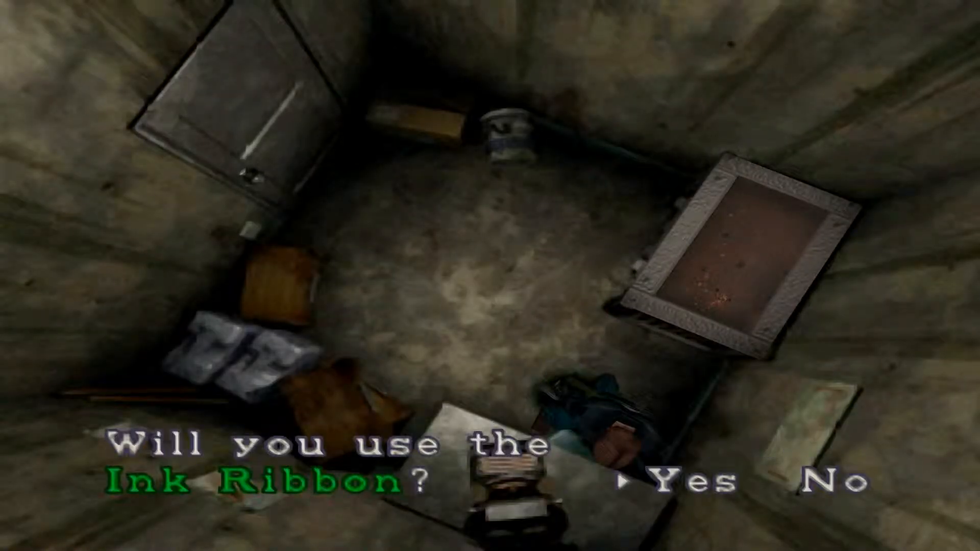
Save with an ink ribbon at the typewriter, then take the 10 ink ribbons from the box
{"action": "left_click", "coordinate": [694, 483]}
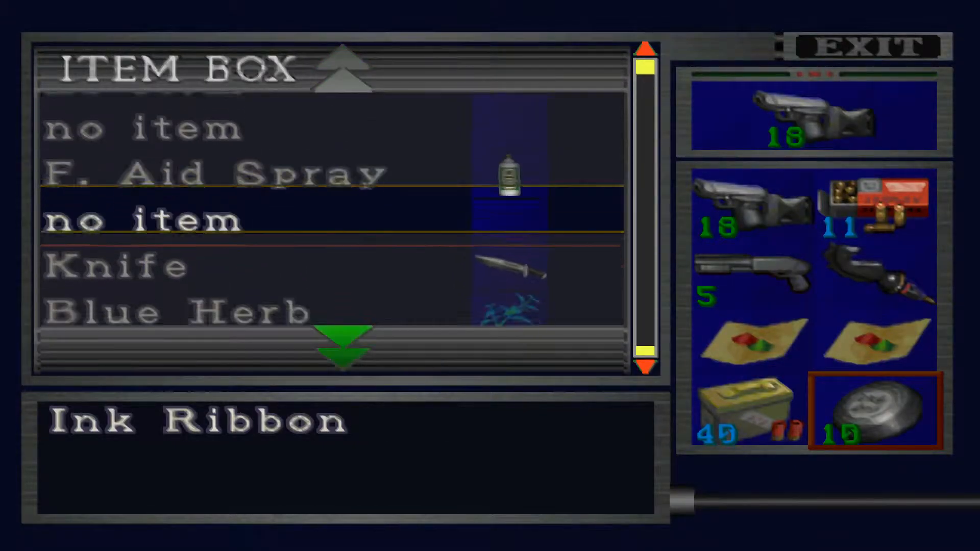
{"action": "left_click", "coordinate": [870, 47]}
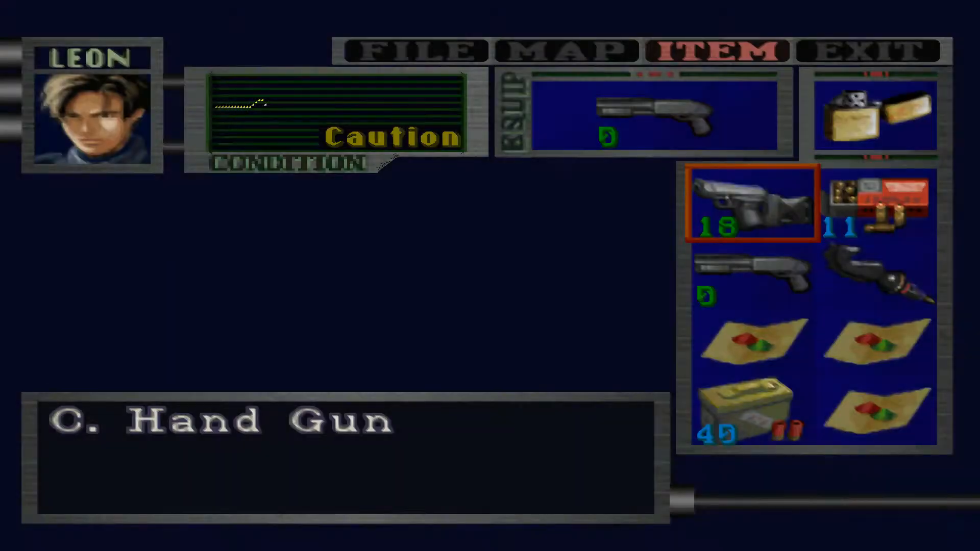
Equip the C. Hand Gun in place of the empty shotgun
{"action": "left_click", "coordinate": [753, 271]}
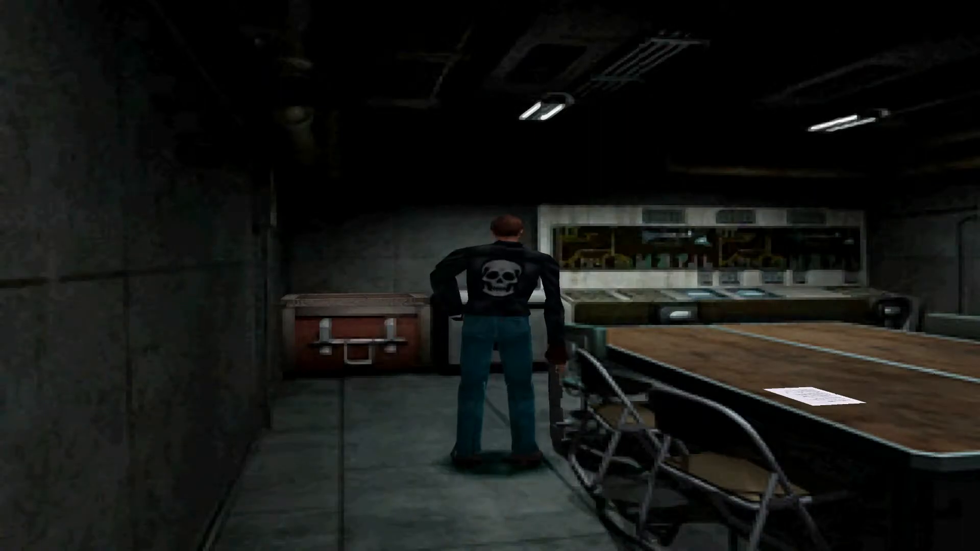
Deposit both Blue Herbs from Leon's inventory into empty item box slots
{"action": "key", "text": "w"}
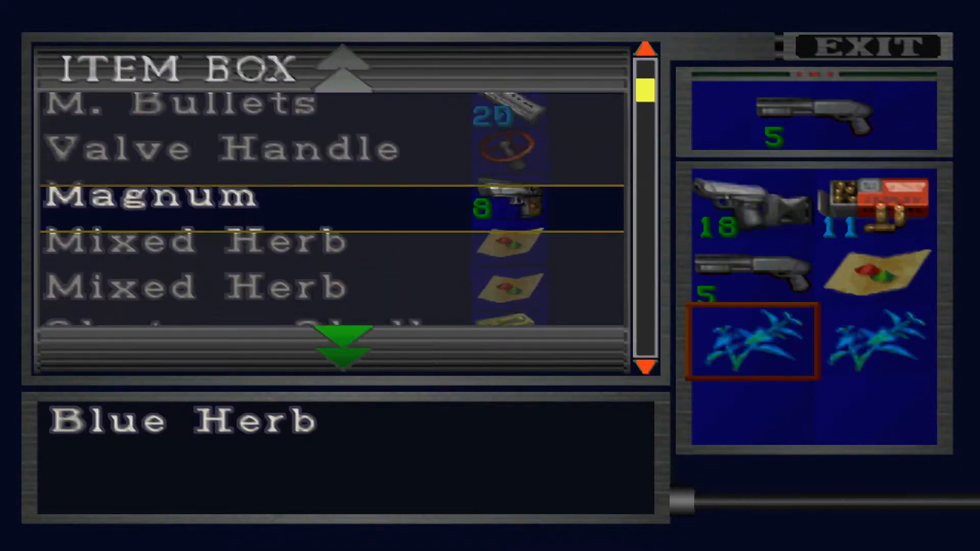
{"action": "scroll", "scroll_direction": "down", "scroll_amount": 3}
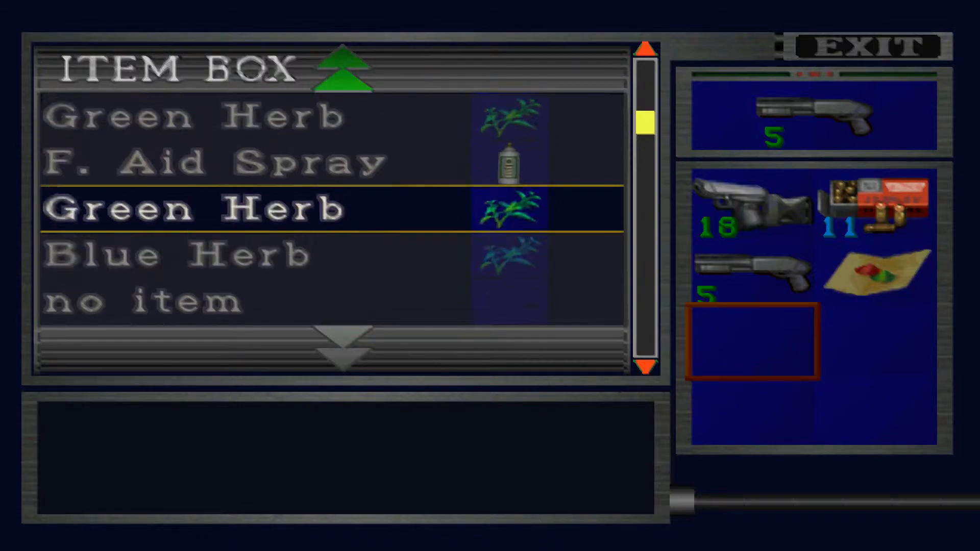
{"action": "scroll", "scroll_direction": "down", "scroll_amount": 3}
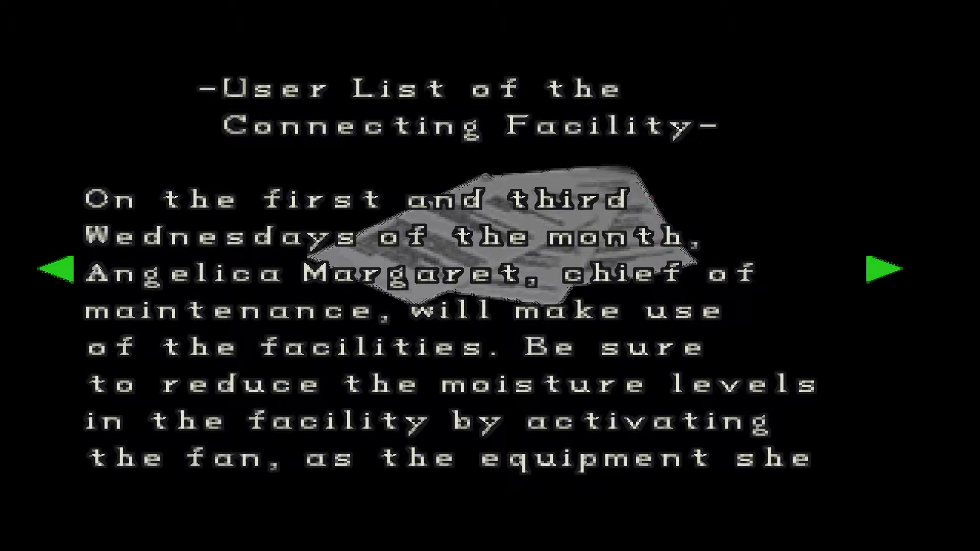
Page through the User List of the Connecting Facility file to the end
{"action": "left_click", "coordinate": [880, 269]}
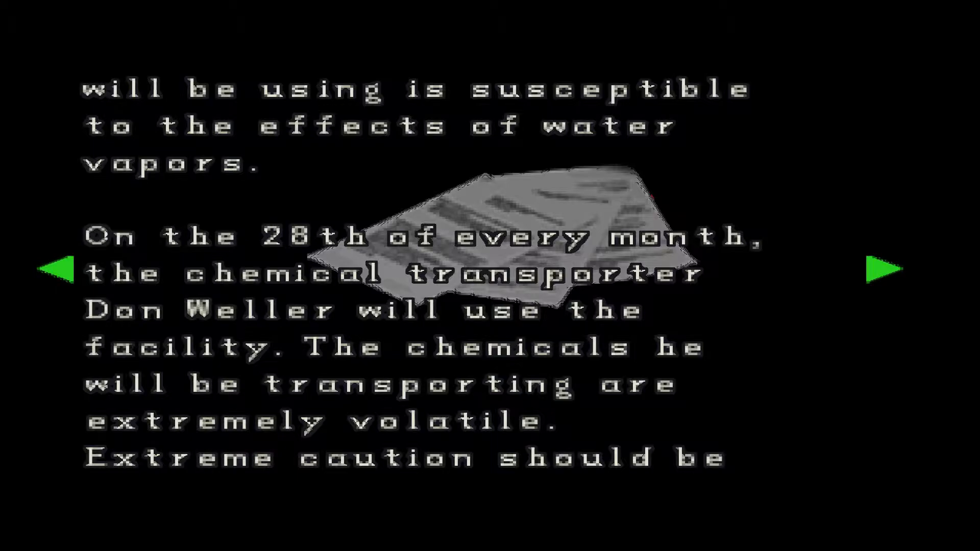
{"action": "left_click", "coordinate": [881, 268]}
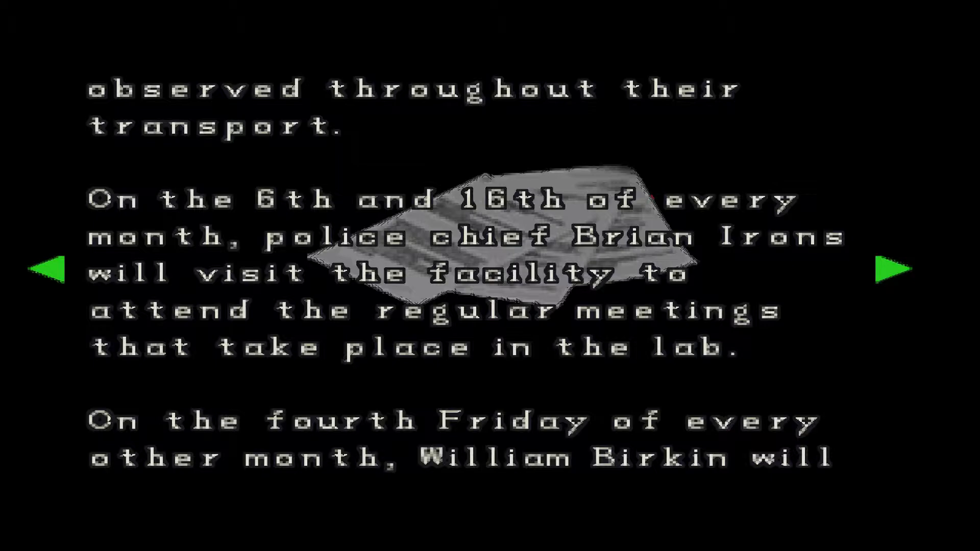
{"action": "left_click", "coordinate": [887, 269]}
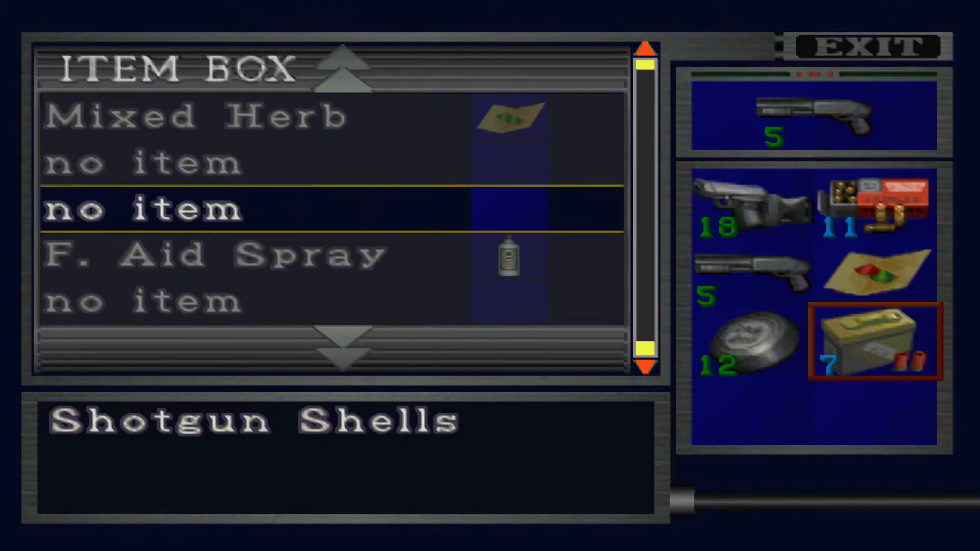
{"action": "scroll", "scroll_direction": "up", "scroll_amount": 3}
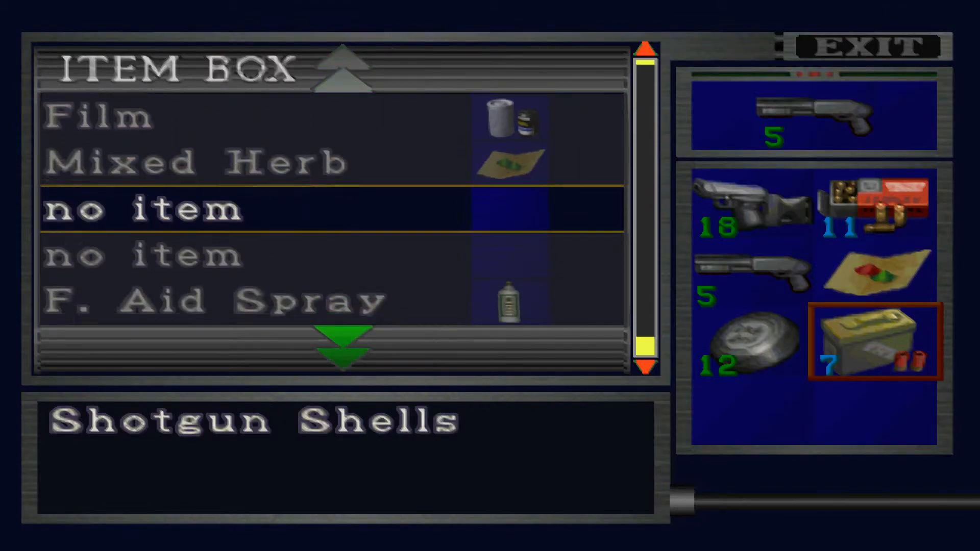
{"action": "scroll", "scroll_direction": "down", "scroll_amount": 3}
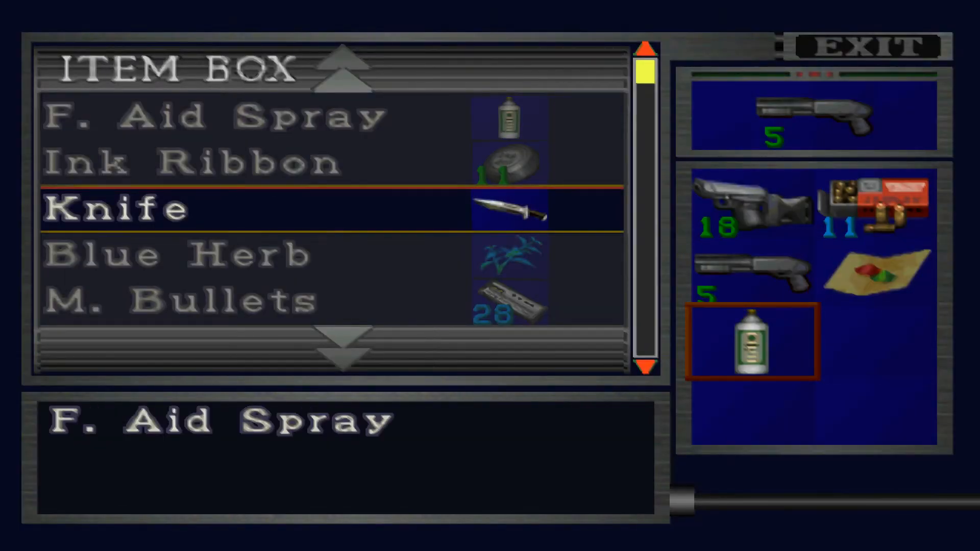
Store ink ribbons and shells, withdraw the F. Aid Spray, and exit the item box
{"action": "scroll", "scroll_direction": "down", "scroll_amount": 3}
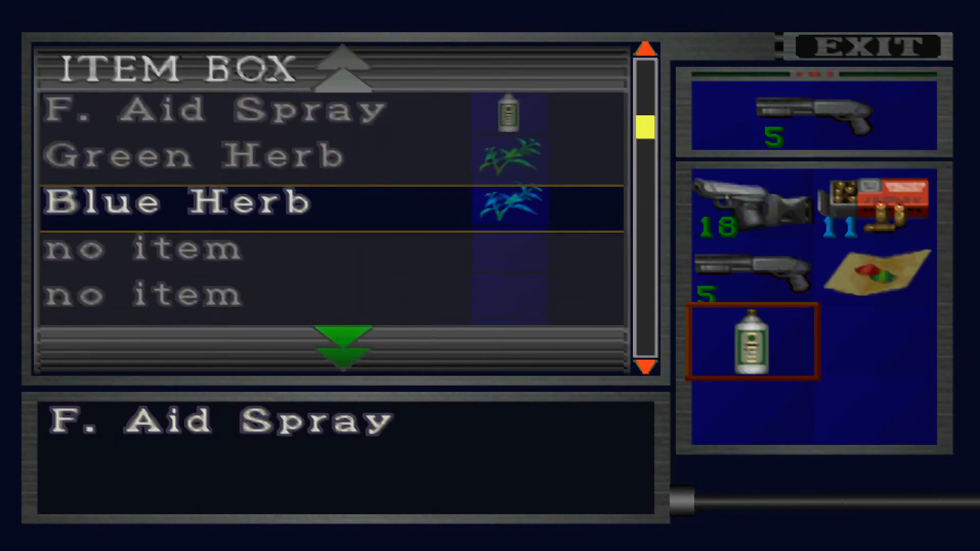
{"action": "left_click", "coordinate": [867, 48]}
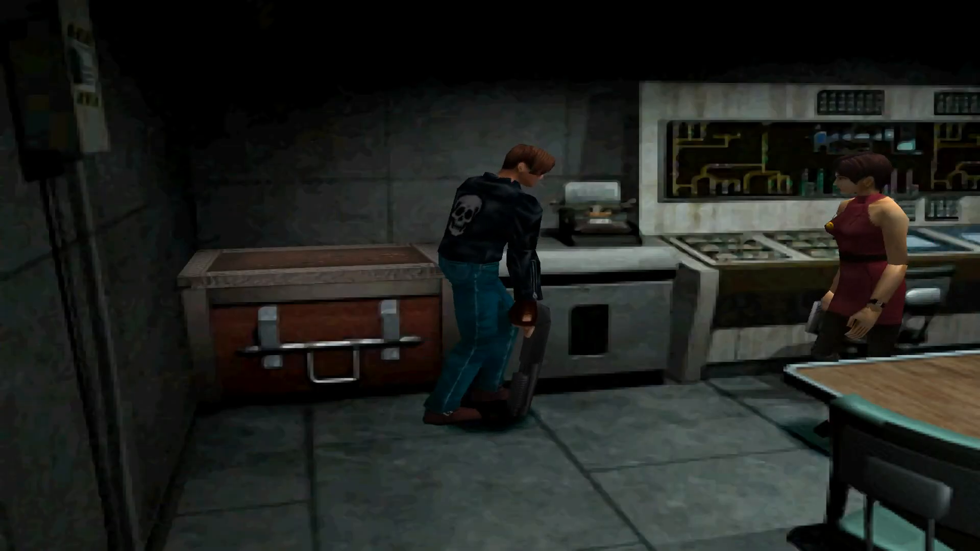